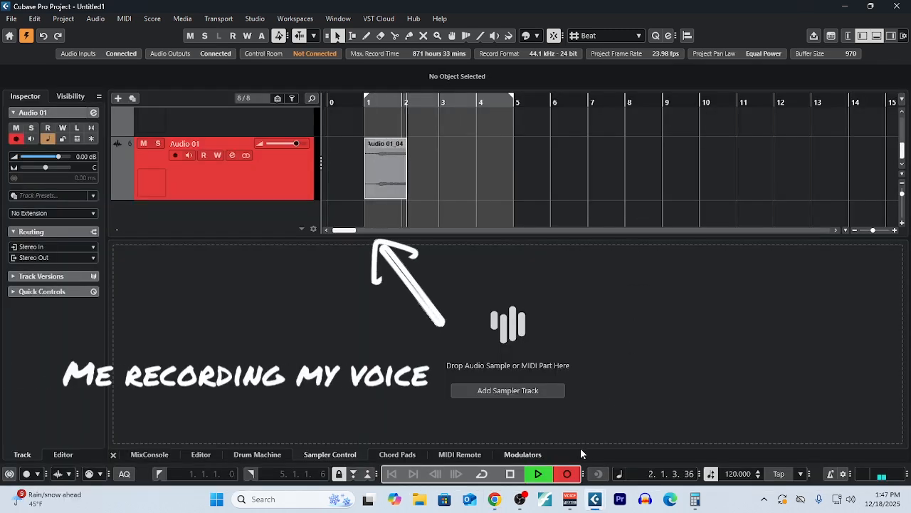
# - Load Raum reverb, Distortion and StereoDelay into the voice track's insert slots
pyautogui.click(507, 390)
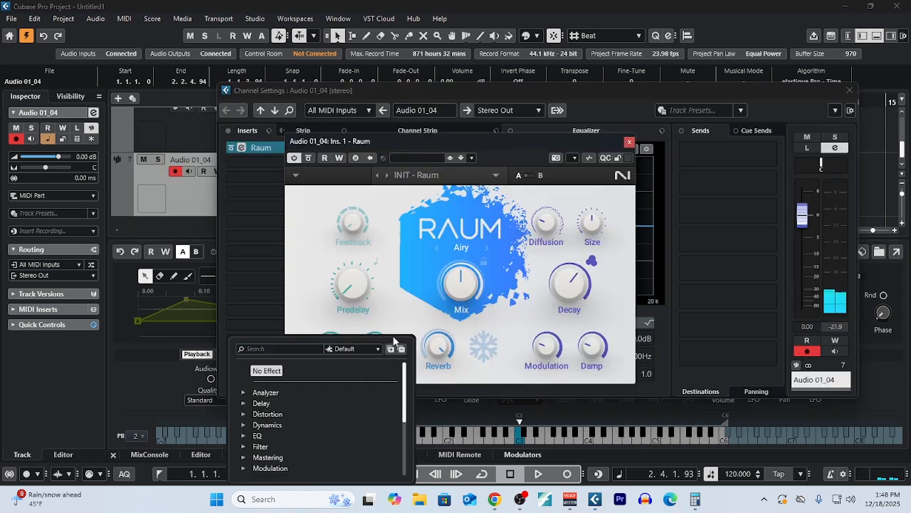
pyautogui.click(268, 413)
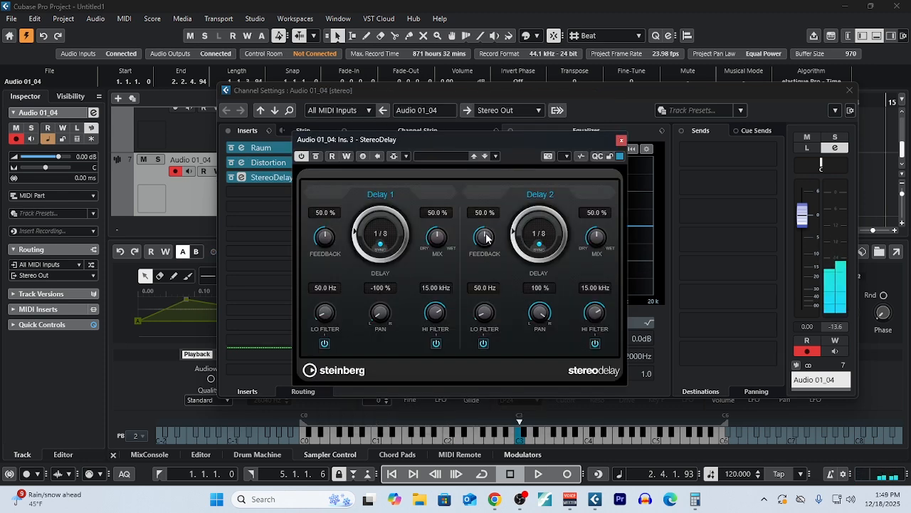
pyautogui.click(621, 139)
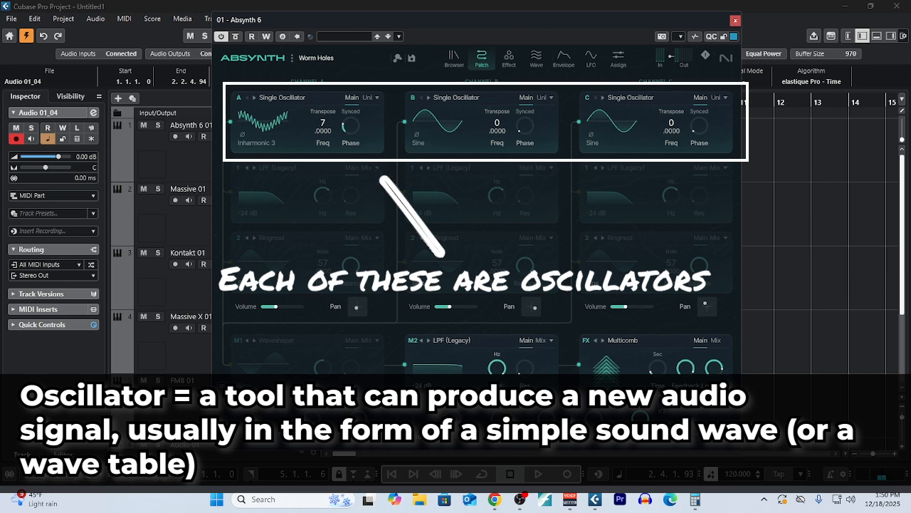
# - Bring up the Absynth 6 instrument window for a new untitled patch
pyautogui.click(257, 140)
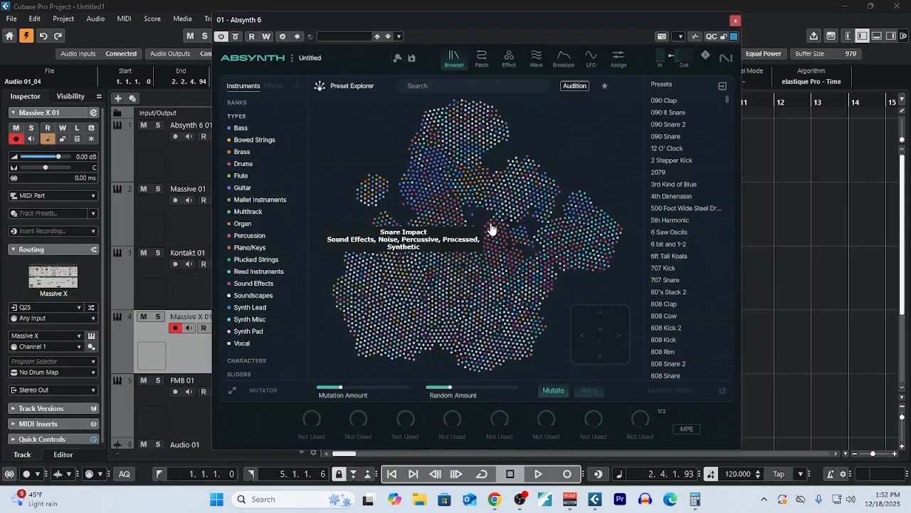
pyautogui.moveTo(473, 297)
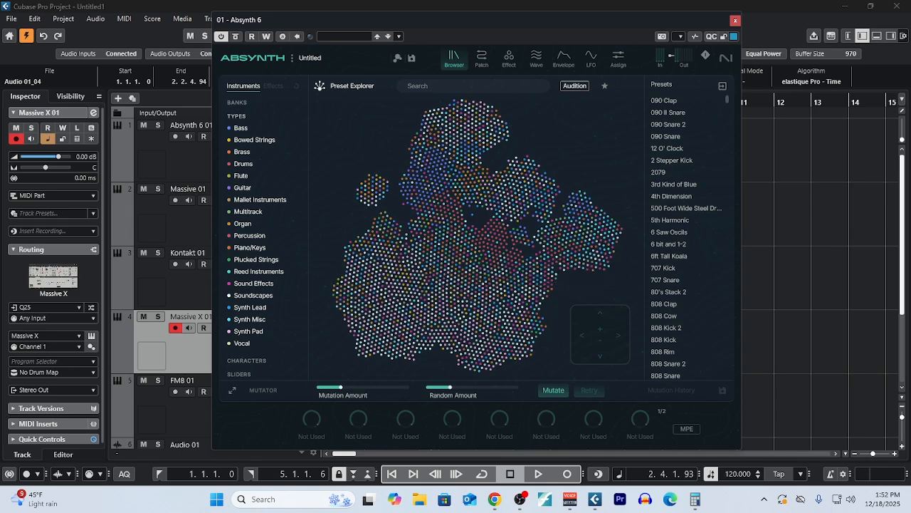
pyautogui.moveTo(490, 242)
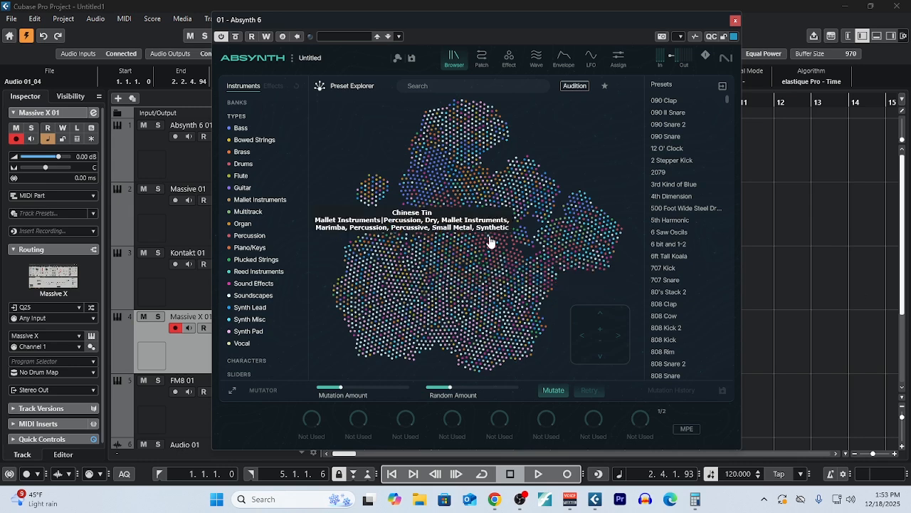
pyautogui.moveTo(490, 245)
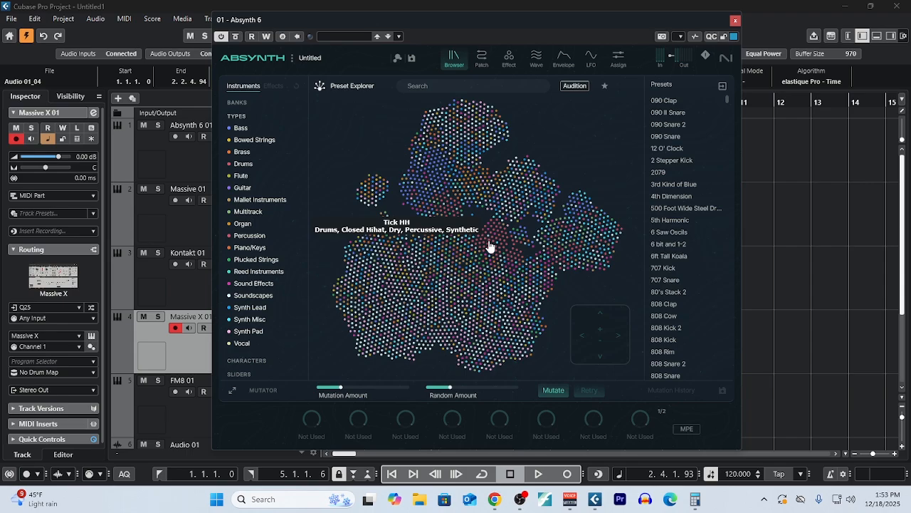
pyautogui.moveTo(490, 248)
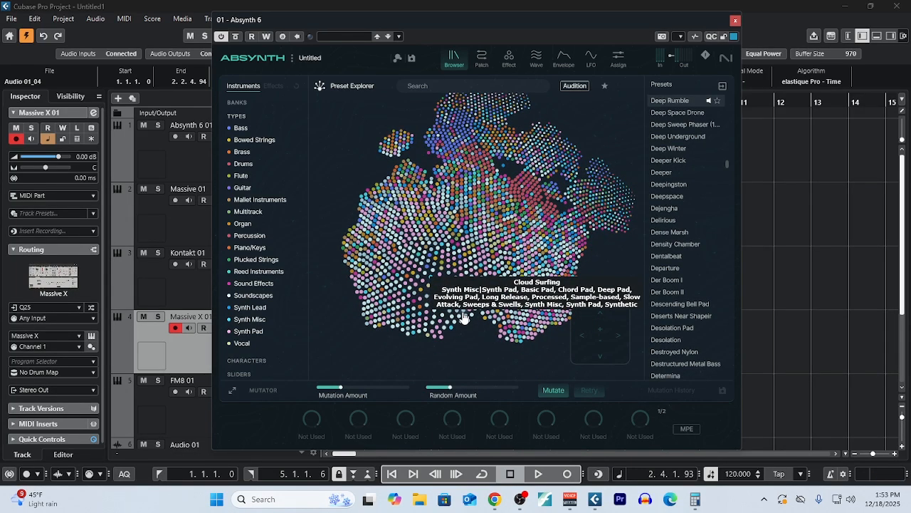
pyautogui.moveTo(487, 74)
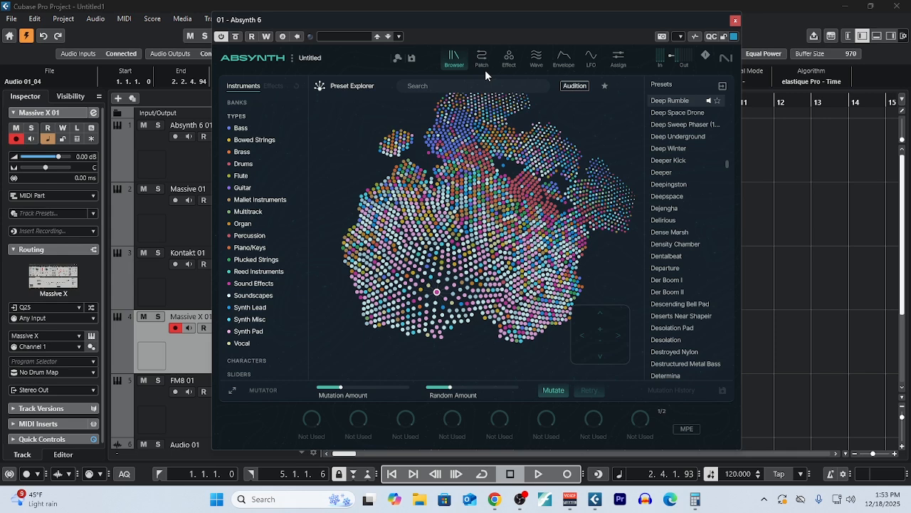
# - Show Absynth's Patch page and inspect Oscillator A's single sine oscillator
pyautogui.click(481, 58)
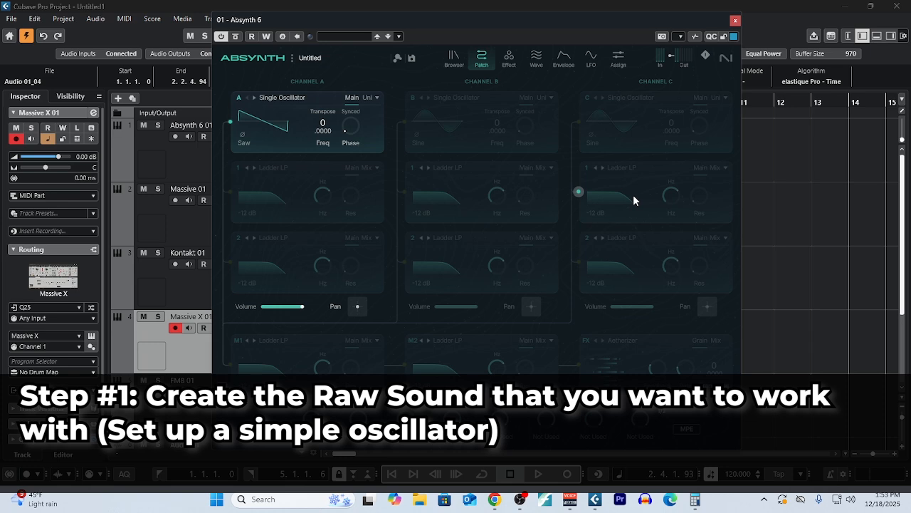
pyautogui.click(294, 57)
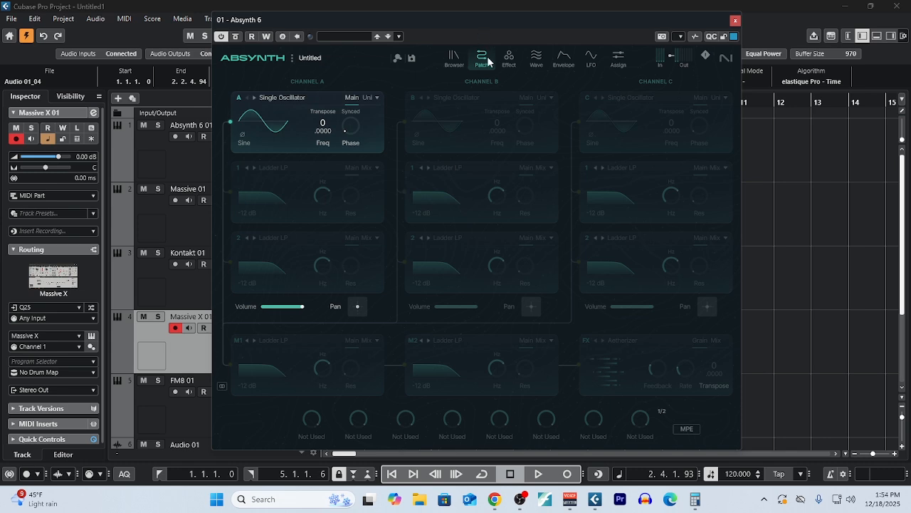
pyautogui.moveTo(487, 67)
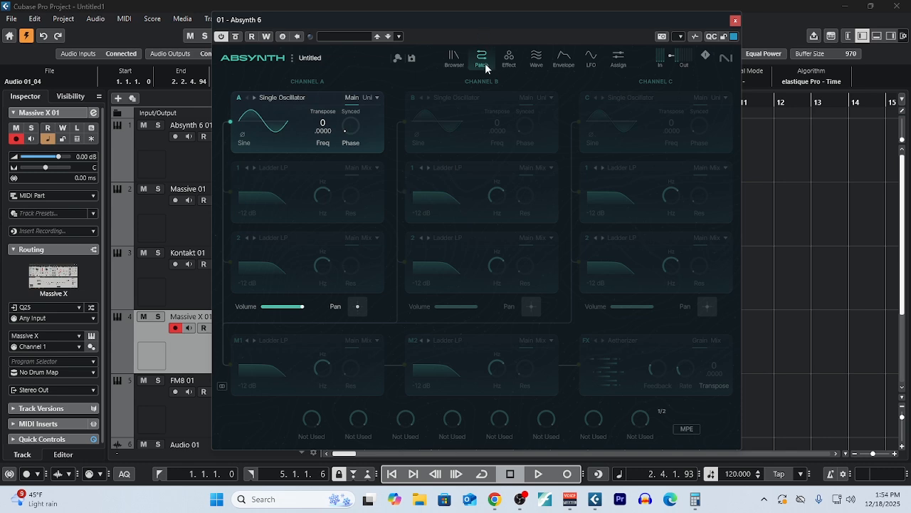
pyautogui.moveTo(336, 91)
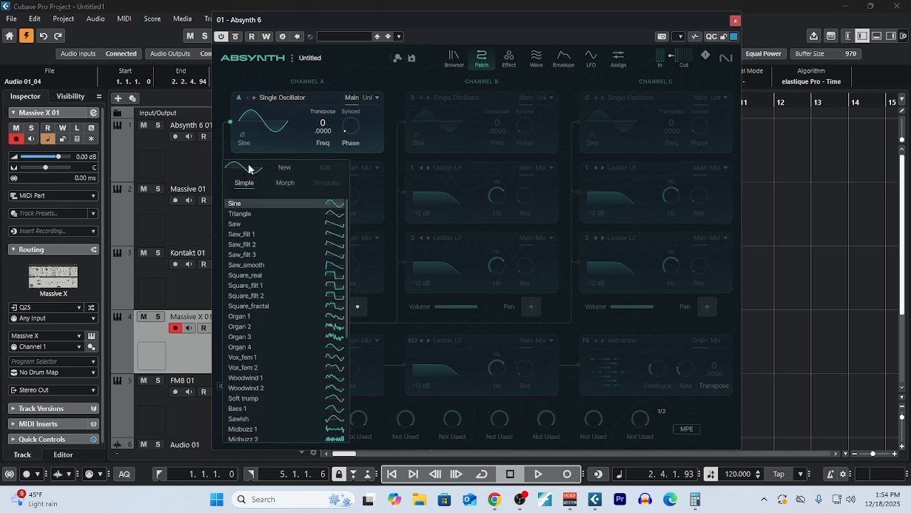
pyautogui.moveTo(269, 304)
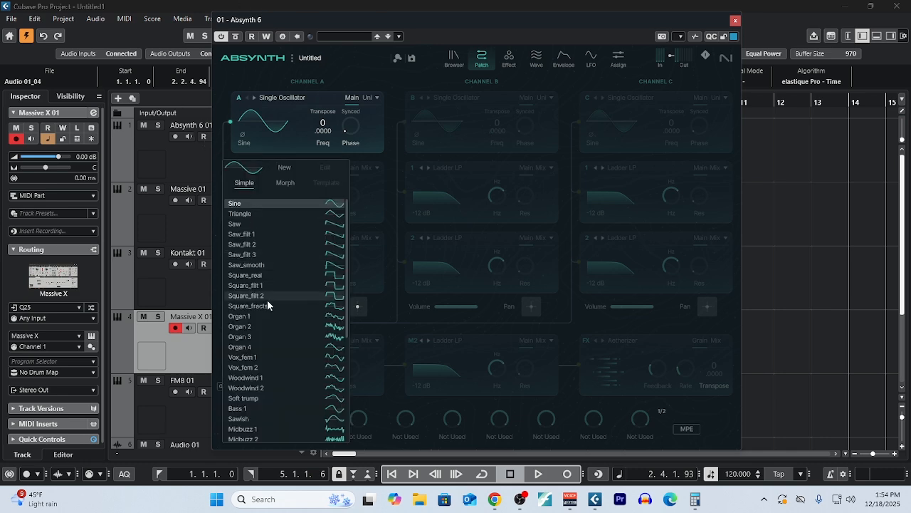
# - Audition Oscillator A waveforms from the Simple list: Triangle, Organ 3, then another
pyautogui.scroll(-3)
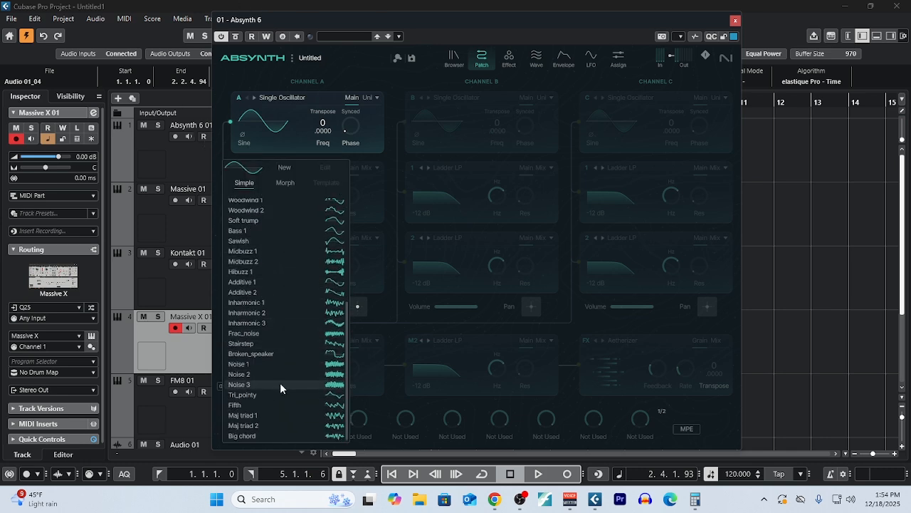
pyautogui.scroll(3)
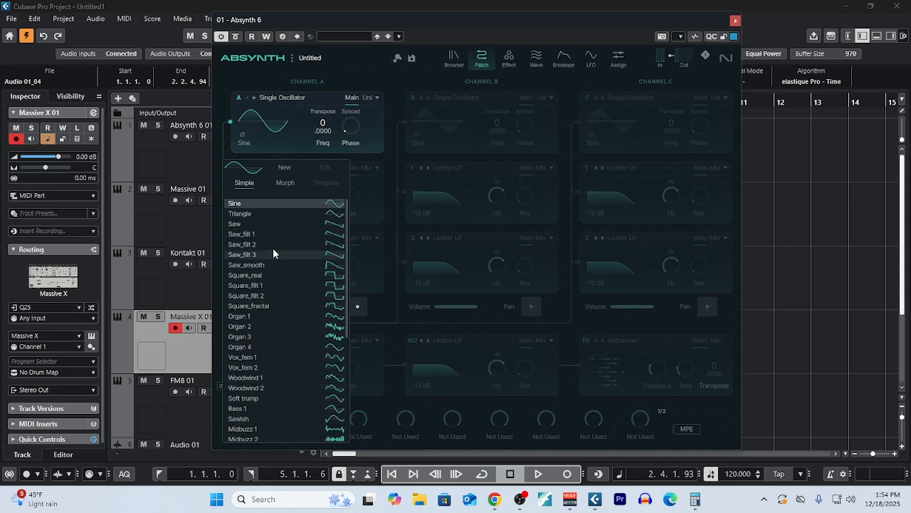
pyautogui.click(240, 213)
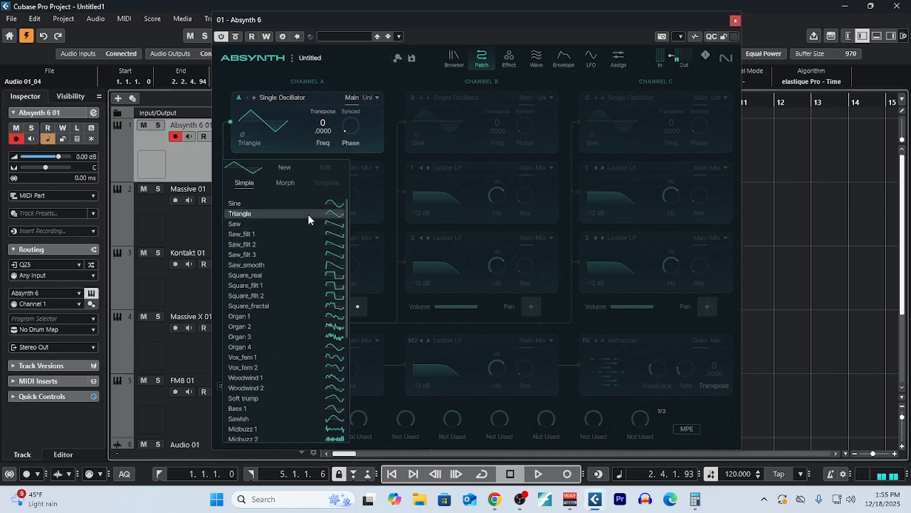
pyautogui.moveTo(293, 347)
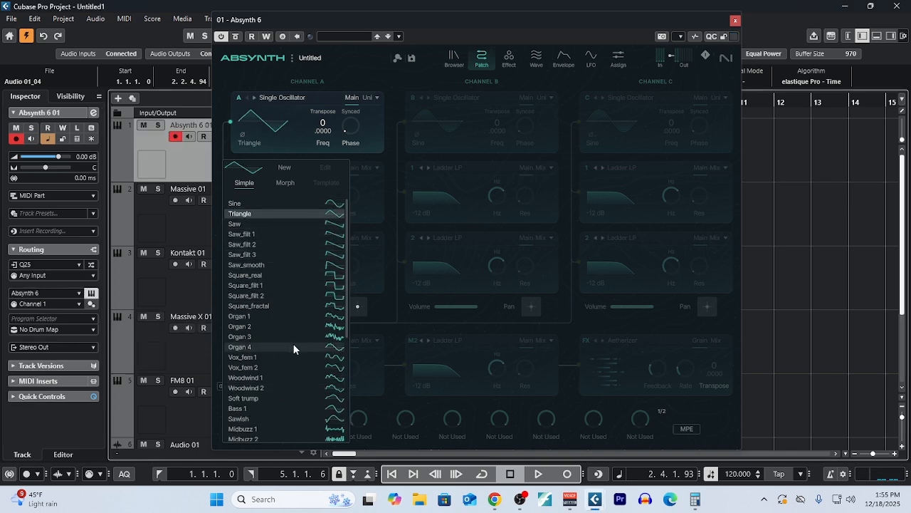
pyautogui.click(239, 336)
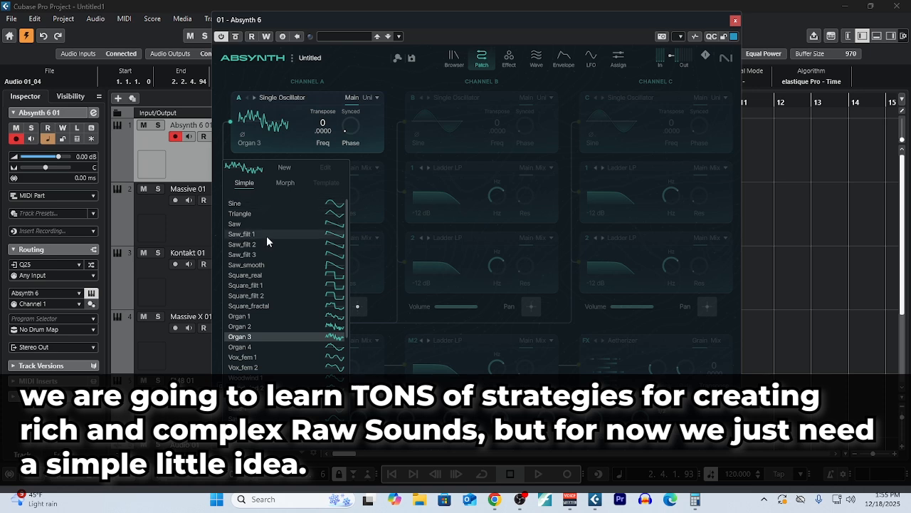
pyautogui.click(245, 275)
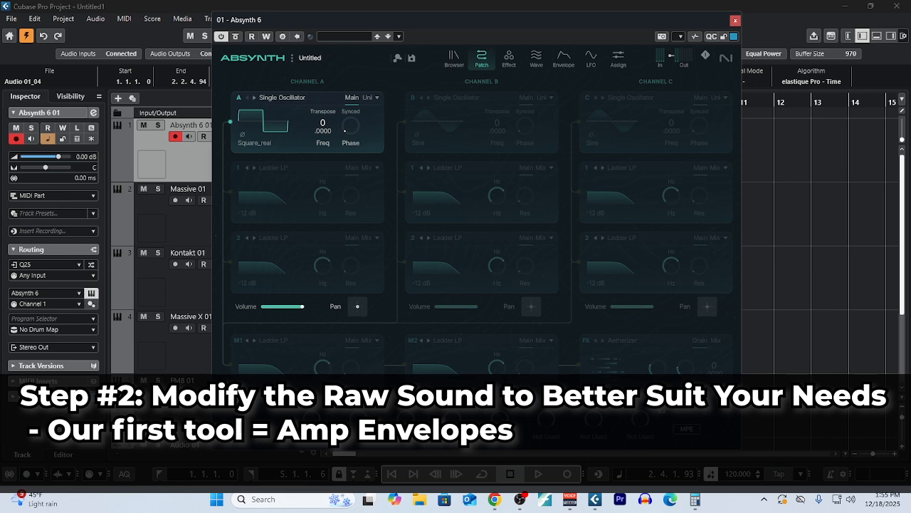
# - Show Absynth's Envelope page with the Oscil A Amp envelope
pyautogui.click(564, 58)
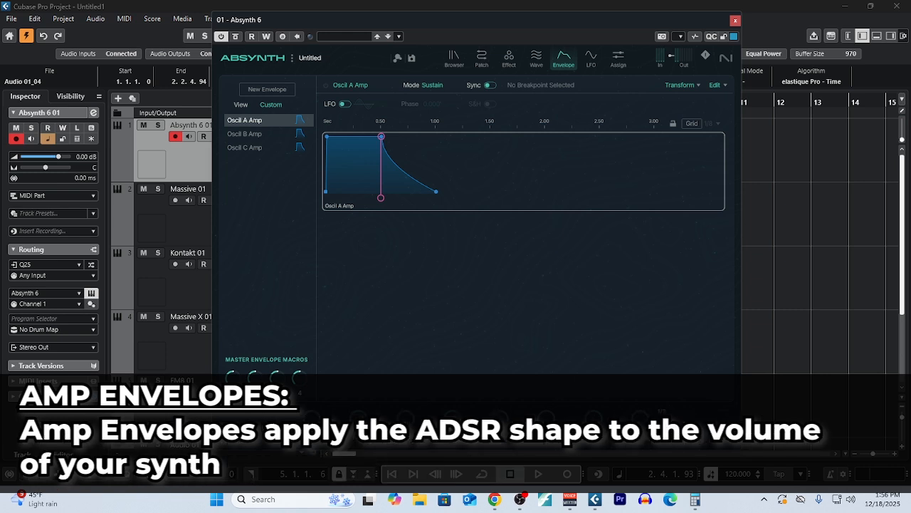
pyautogui.moveTo(697, 282)
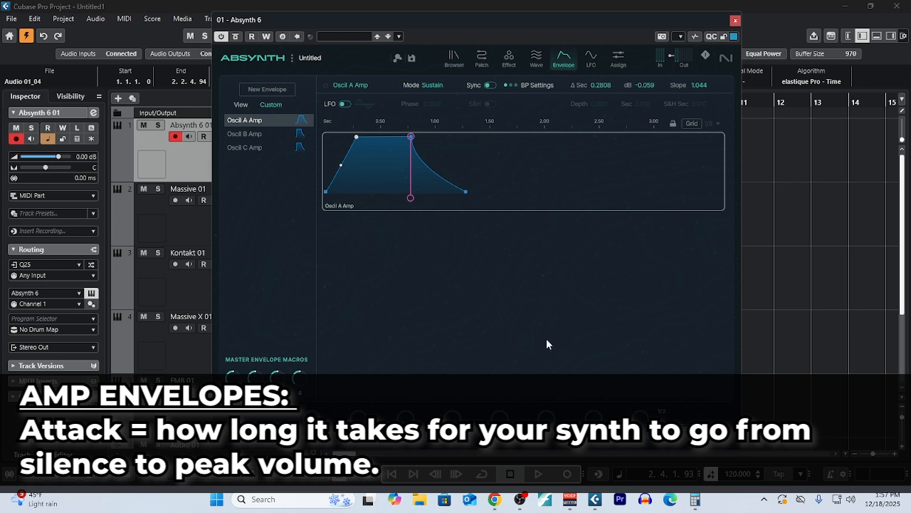
pyautogui.moveTo(480, 299)
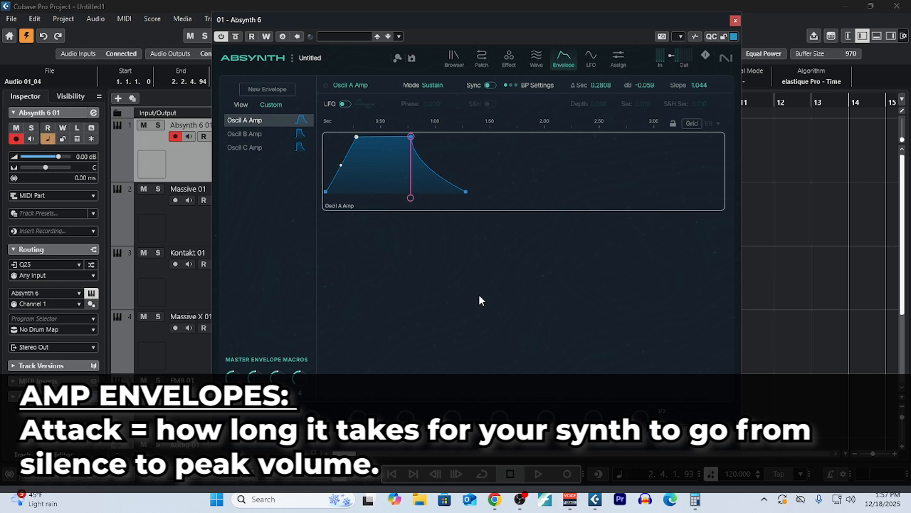
pyautogui.moveTo(383, 239)
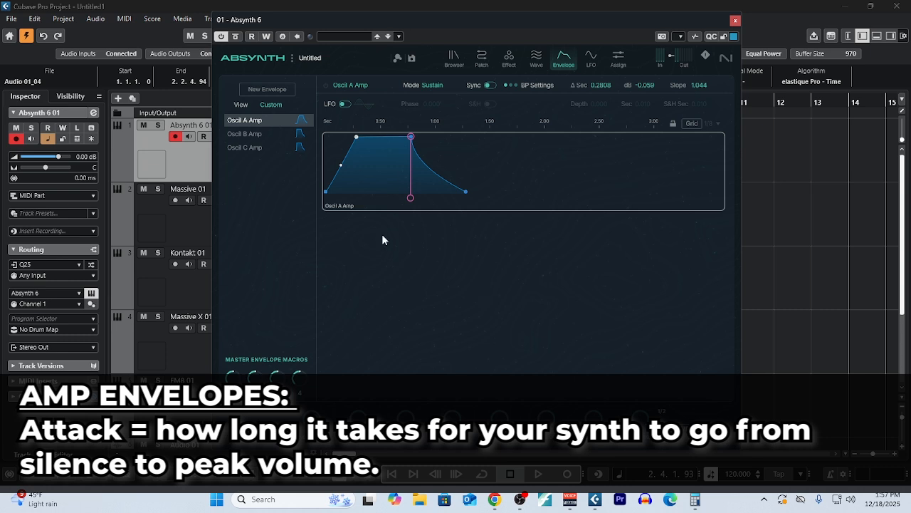
pyautogui.moveTo(477, 227)
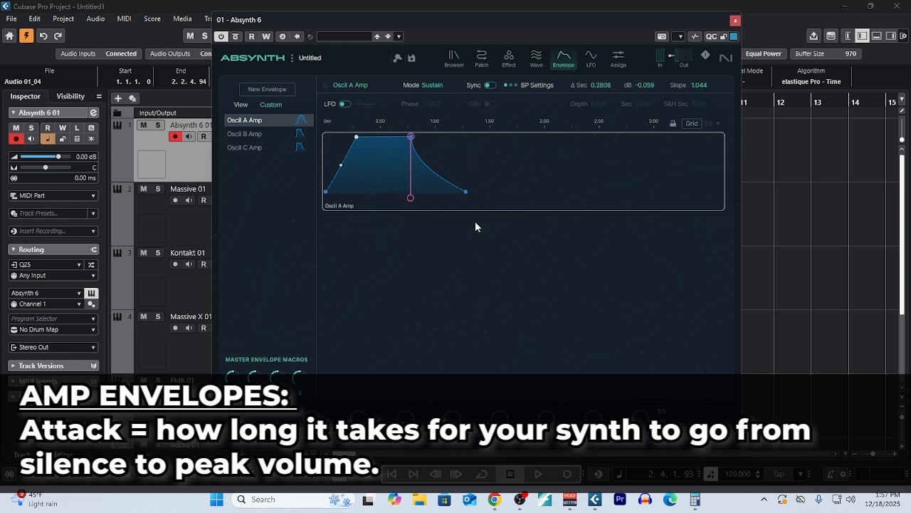
pyautogui.moveTo(490, 186)
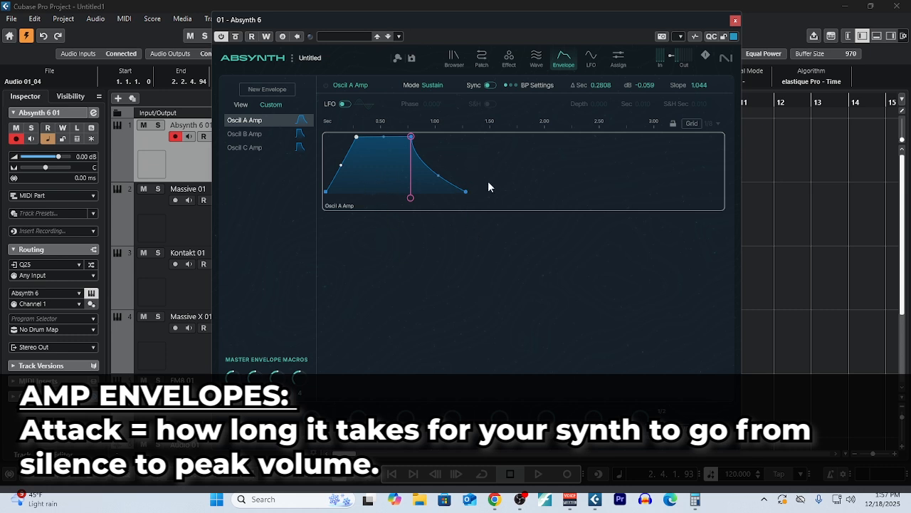
pyautogui.moveTo(544, 154)
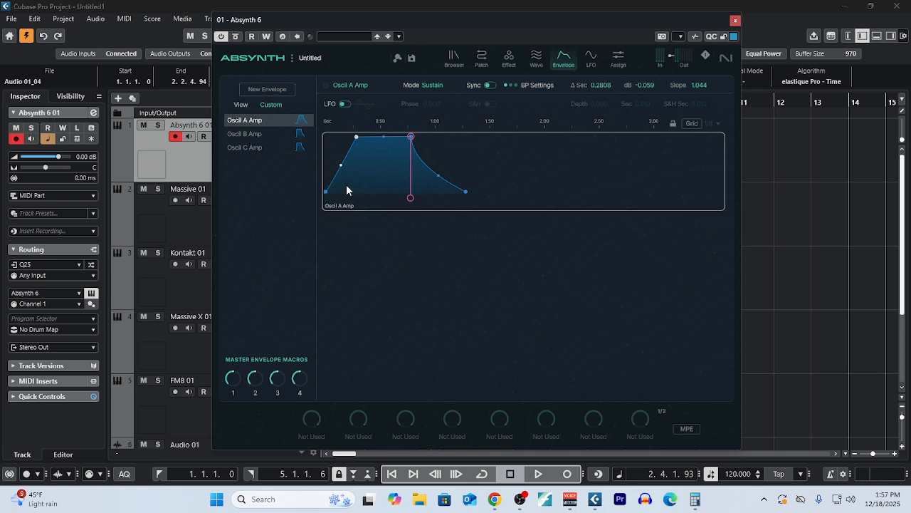
pyautogui.moveTo(339, 215)
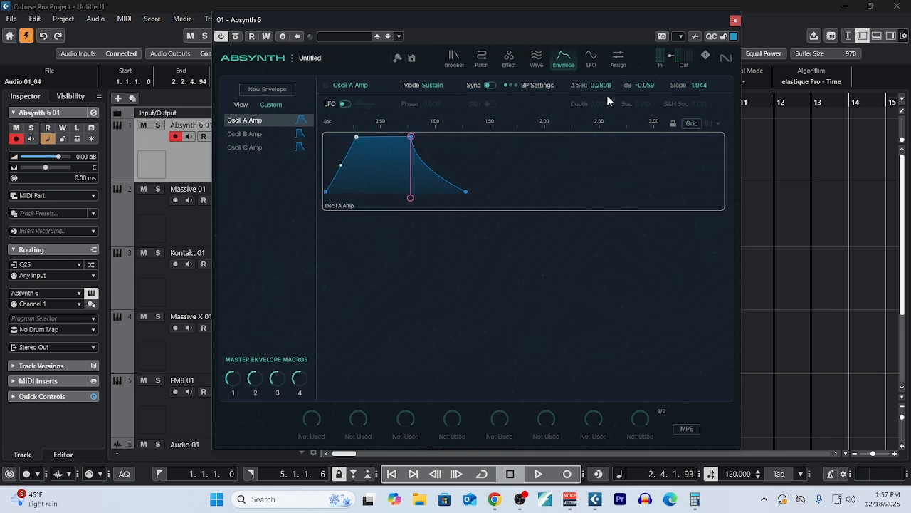
# - Lengthen Oscil A Amp's attack by moving the peak later, then pull it back to an instant peak
pyautogui.moveTo(410, 137); pyautogui.dragTo(490, 137)
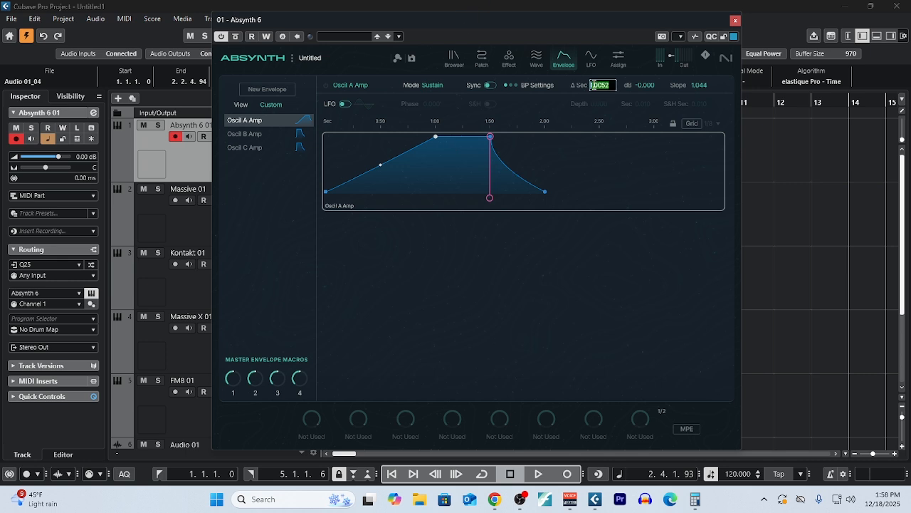
pyautogui.moveTo(490, 137); pyautogui.dragTo(598, 136)
pyautogui.write('0.5000')
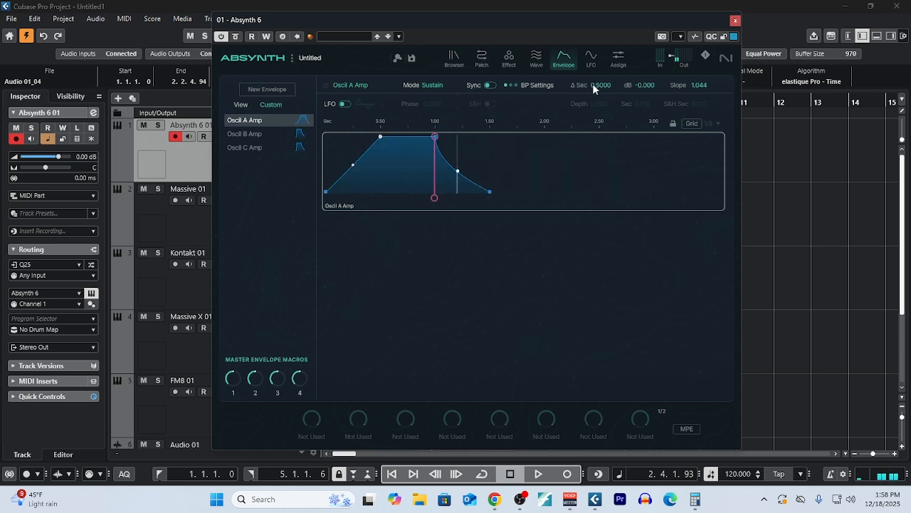
pyautogui.doubleClick(601, 86)
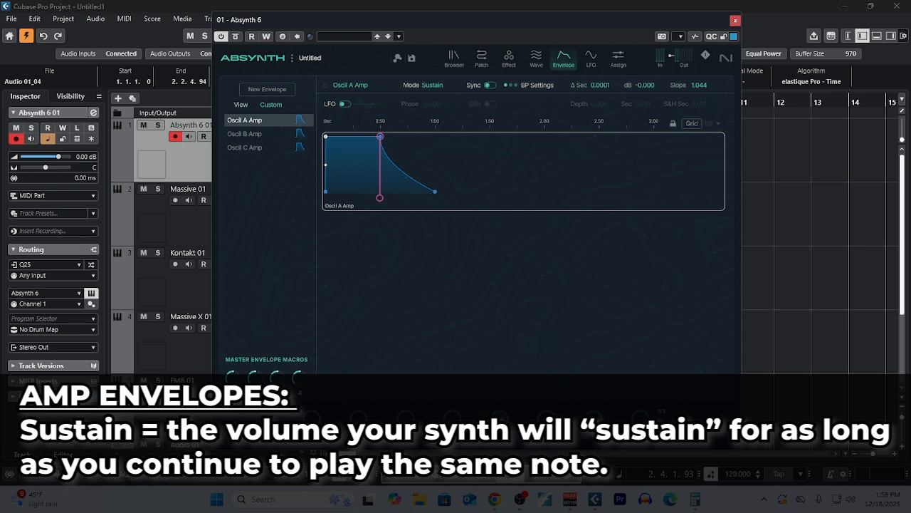
pyautogui.moveTo(681, 107)
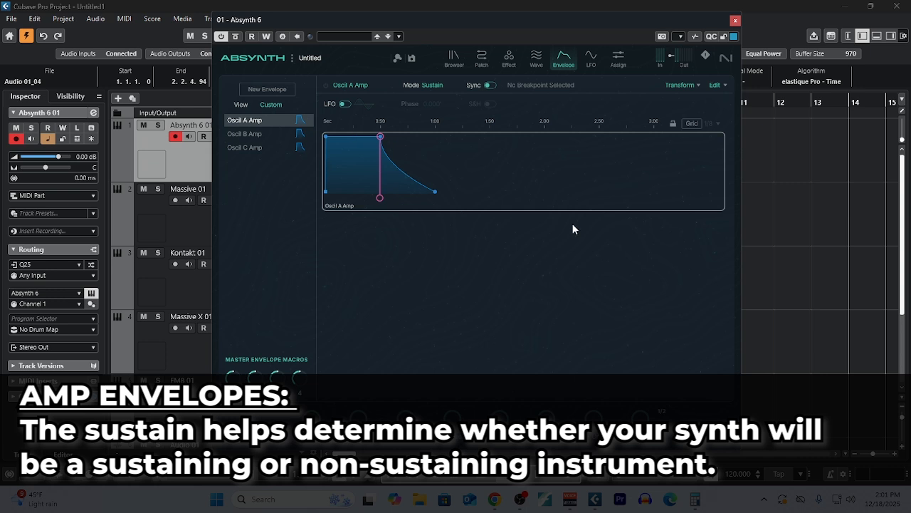
pyautogui.moveTo(582, 217)
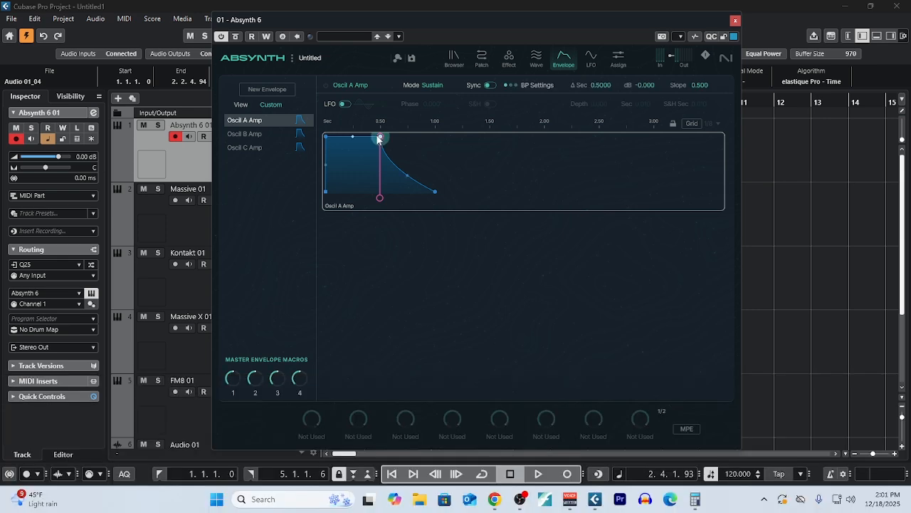
# - Try Oscil A Amp sustain levels from silence to full, leaving it decaying to silence
pyautogui.moveTo(379, 140); pyautogui.dragTo(378, 192)
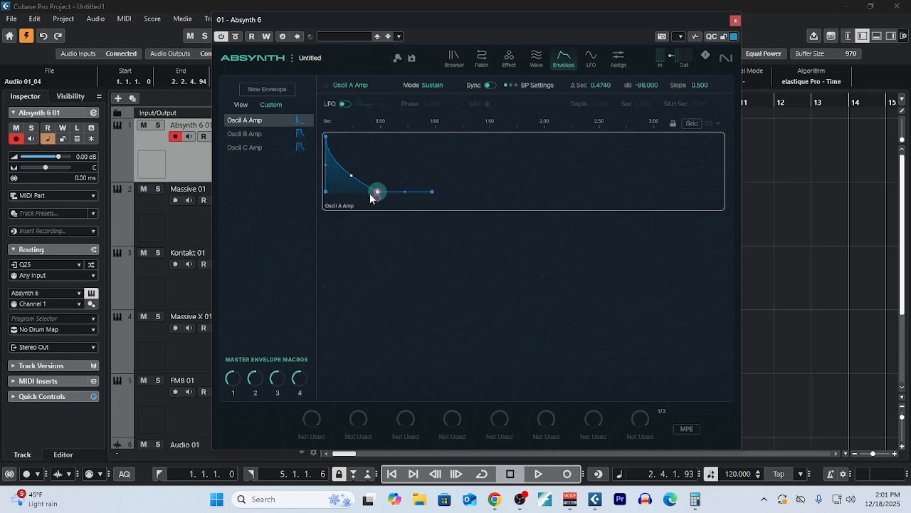
pyautogui.moveTo(379, 192); pyautogui.dragTo(376, 174)
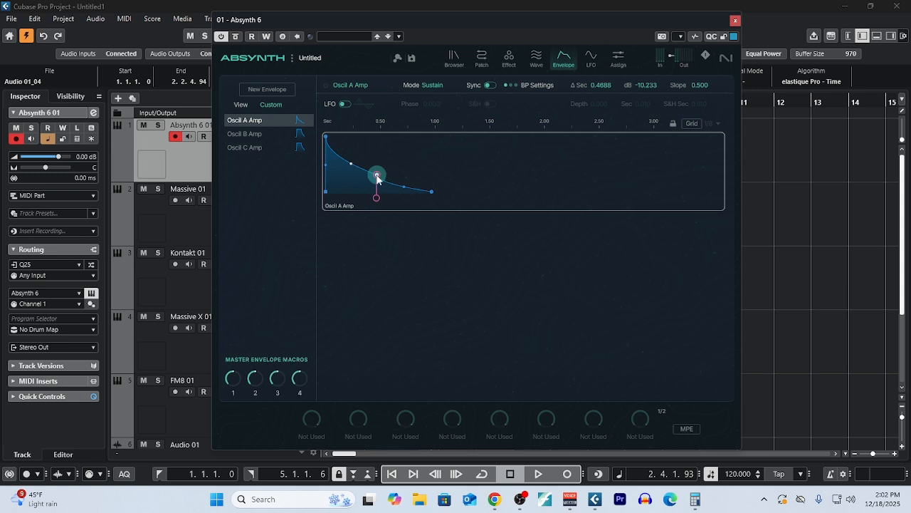
pyautogui.moveTo(377, 177); pyautogui.dragTo(396, 137)
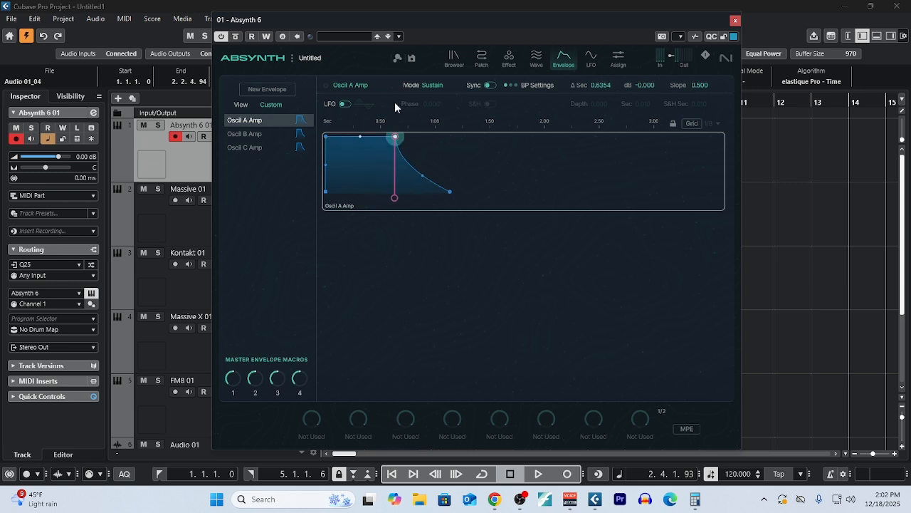
pyautogui.moveTo(395, 137); pyautogui.dragTo(406, 180)
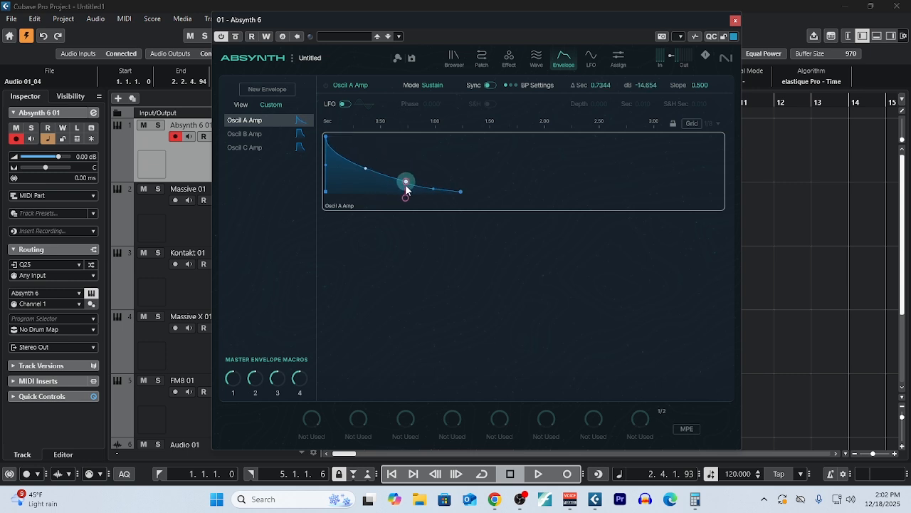
pyautogui.moveTo(406, 180); pyautogui.dragTo(404, 192)
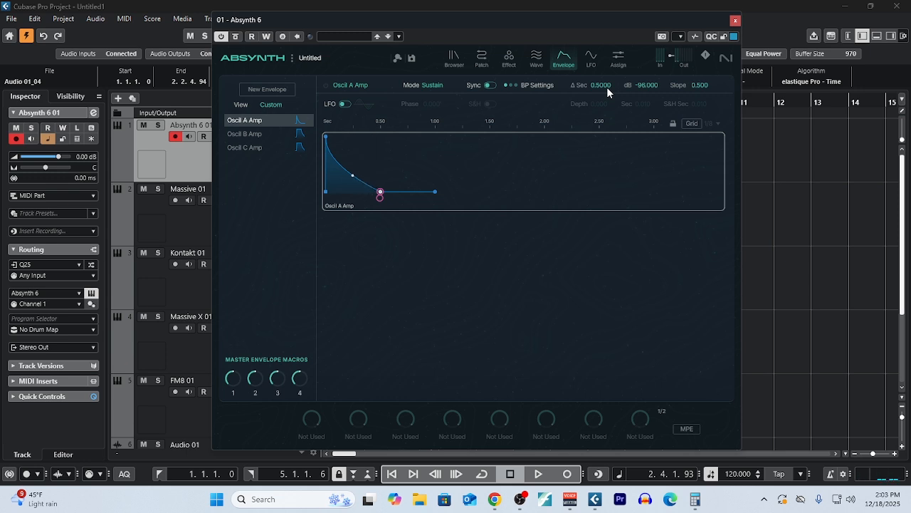
# - Stretch Oscil A Amp's release breakpoint out to a fade of about three seconds
pyautogui.moveTo(379, 192); pyautogui.dragTo(653, 192)
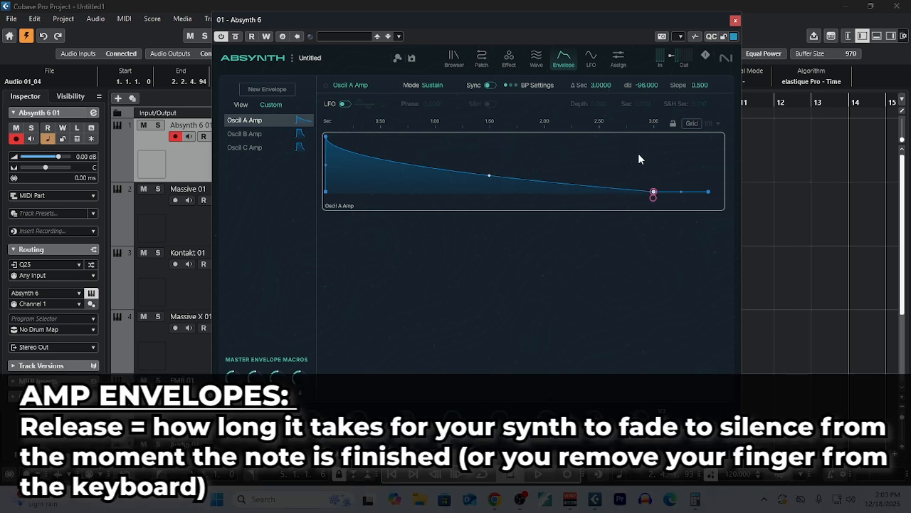
pyautogui.moveTo(616, 108)
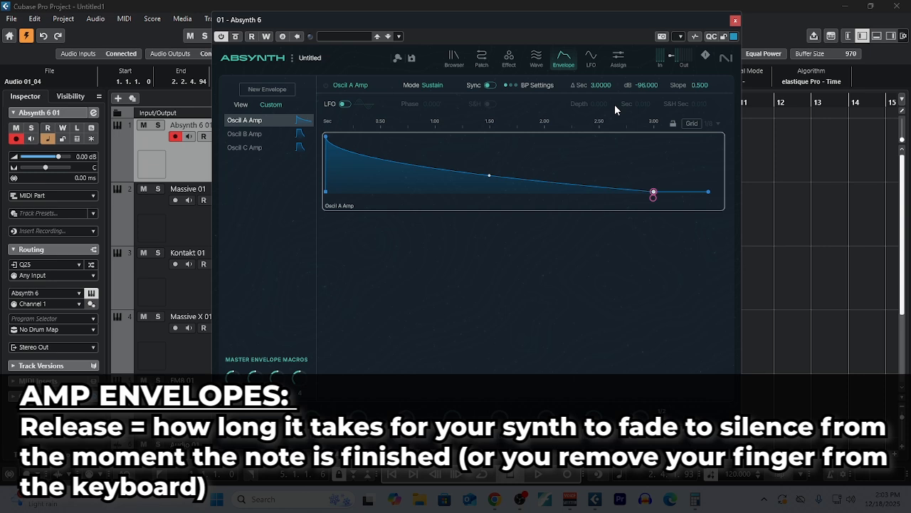
pyautogui.moveTo(610, 94)
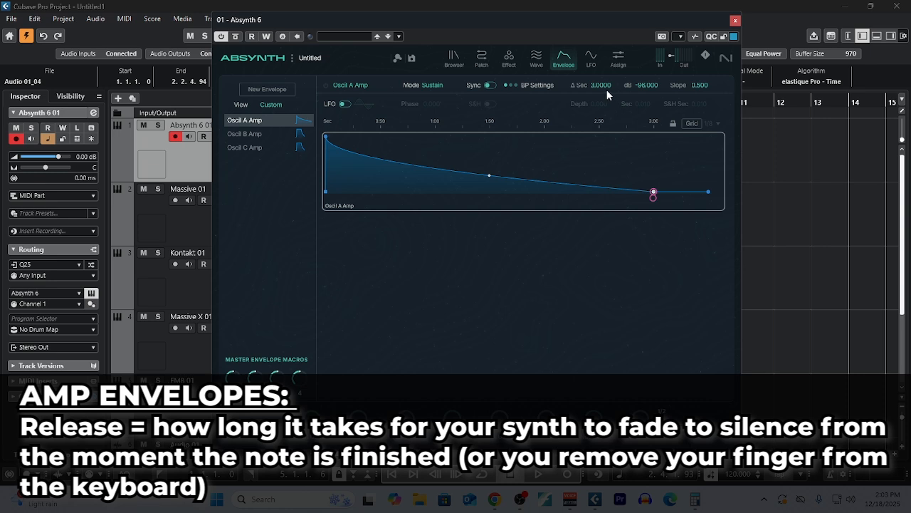
# - Pull Oscil A Amp's long tail back to a quick decay and short release
pyautogui.moveTo(654, 192); pyautogui.dragTo(435, 193)
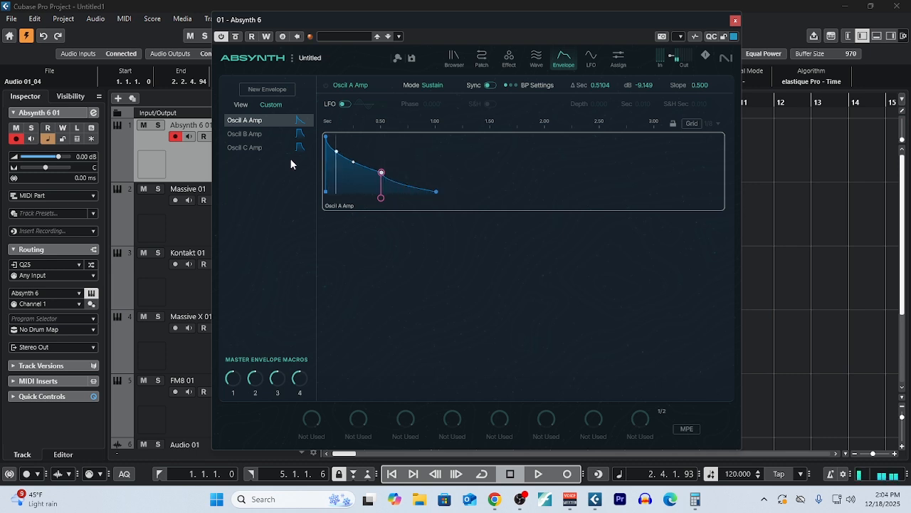
# - Squeeze Oscil A Amp into a very short percussive shape near the graph start
pyautogui.moveTo(382, 173); pyautogui.dragTo(462, 138)
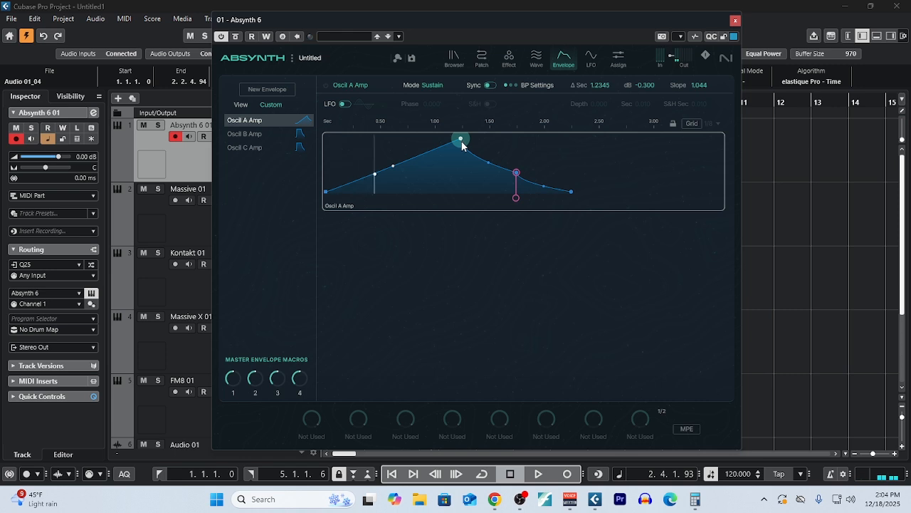
pyautogui.moveTo(461, 138); pyautogui.dragTo(413, 191)
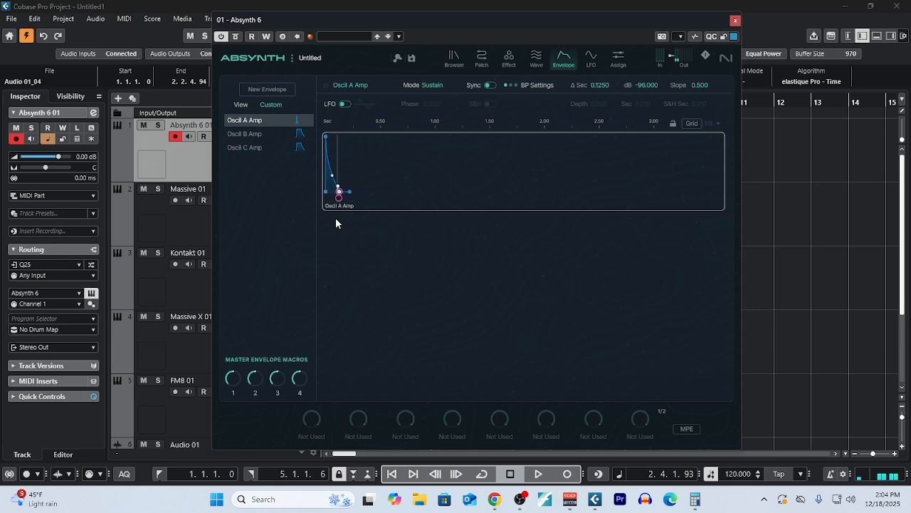
pyautogui.click(482, 57)
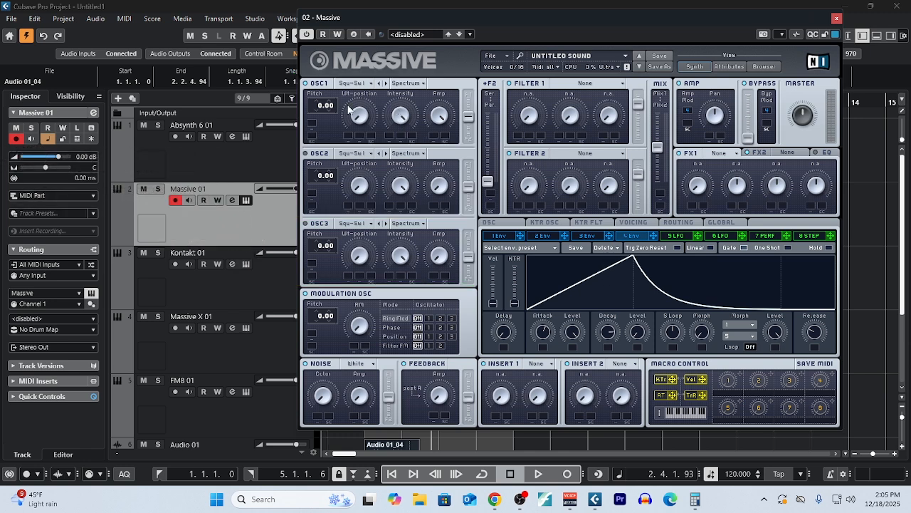
pyautogui.moveTo(336, 180)
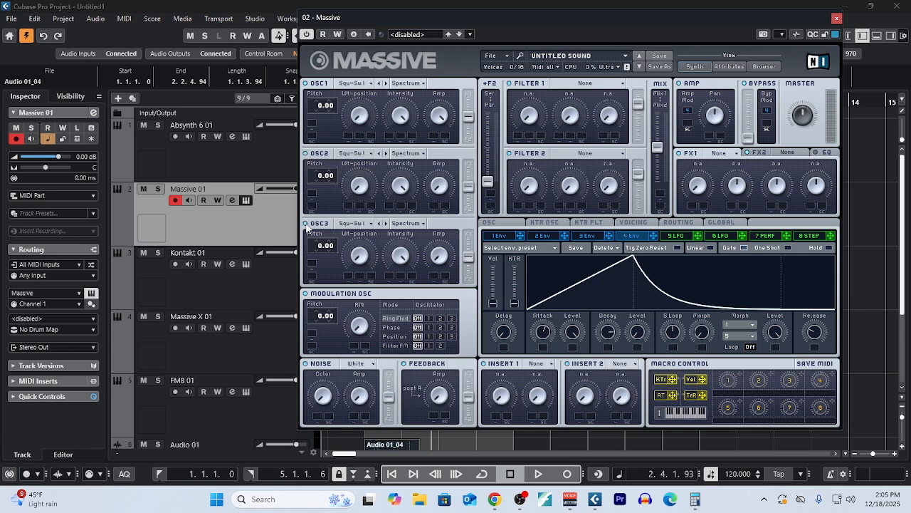
# - Bring up Massive's ENV 4 amp envelope and shorten its attack so it peaks sooner
pyautogui.click(356, 97)
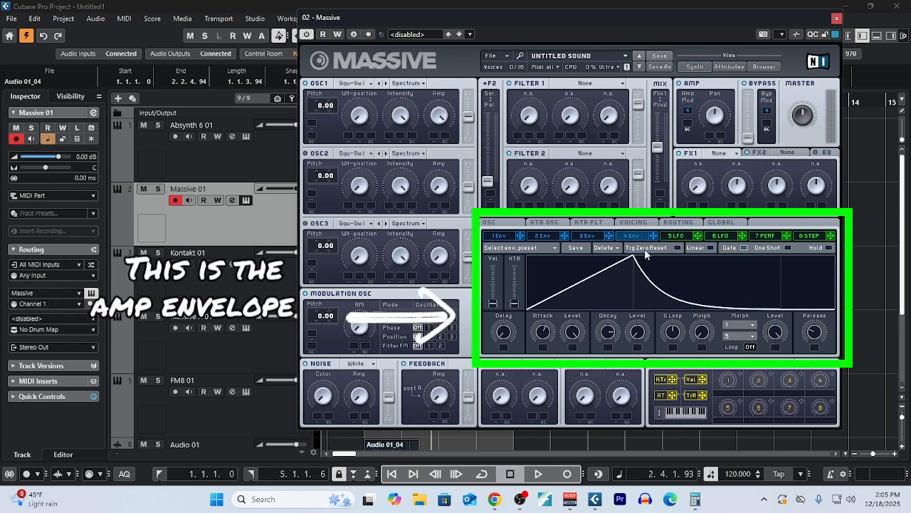
pyautogui.moveTo(869, 336)
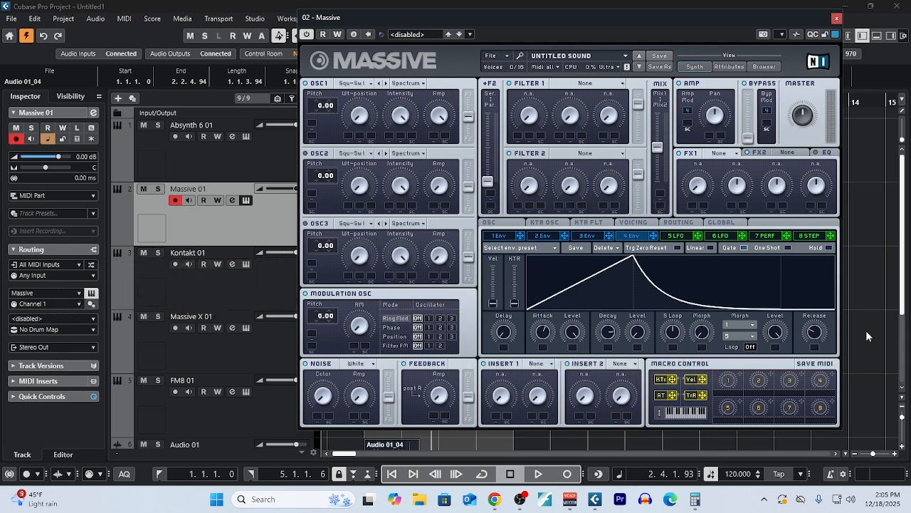
pyautogui.moveTo(544, 334)
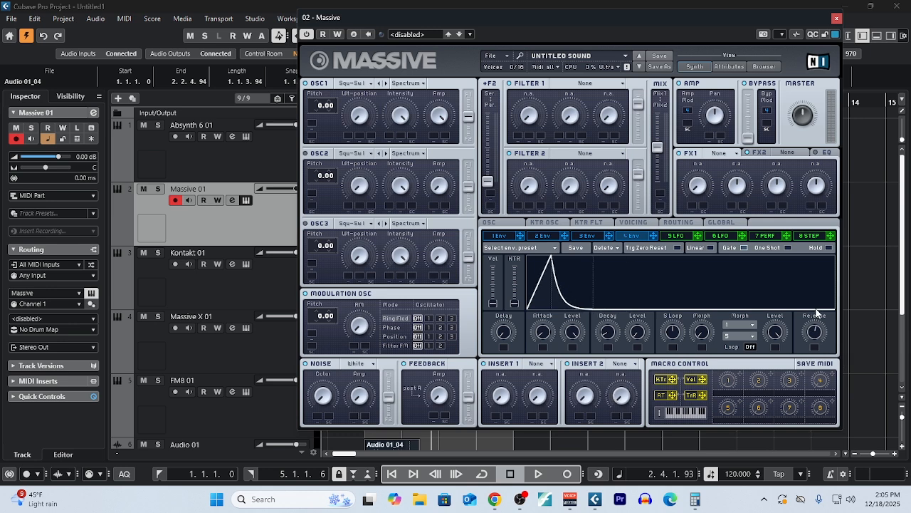
pyautogui.moveTo(606, 328); pyautogui.dragTo(606, 336)
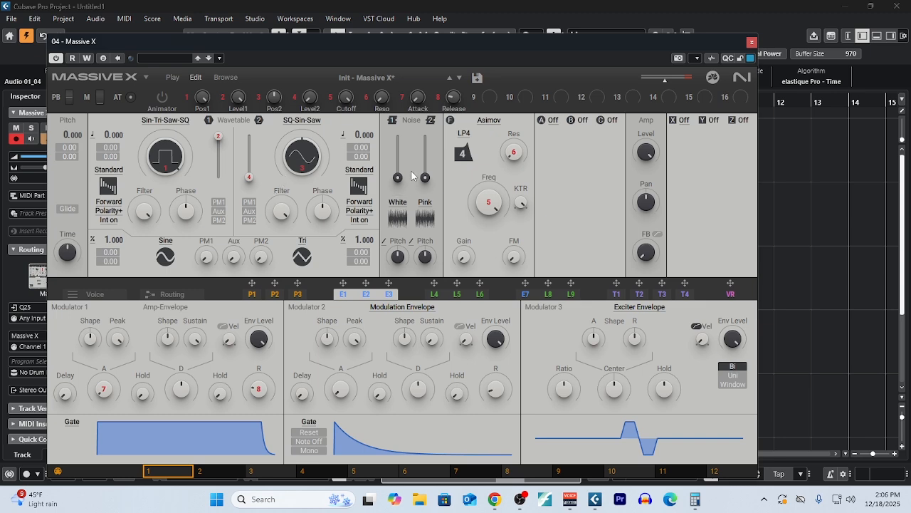
# - Show Massive X's Modulator 1 Amp Envelope section and nudge its envelope control
pyautogui.click(233, 119)
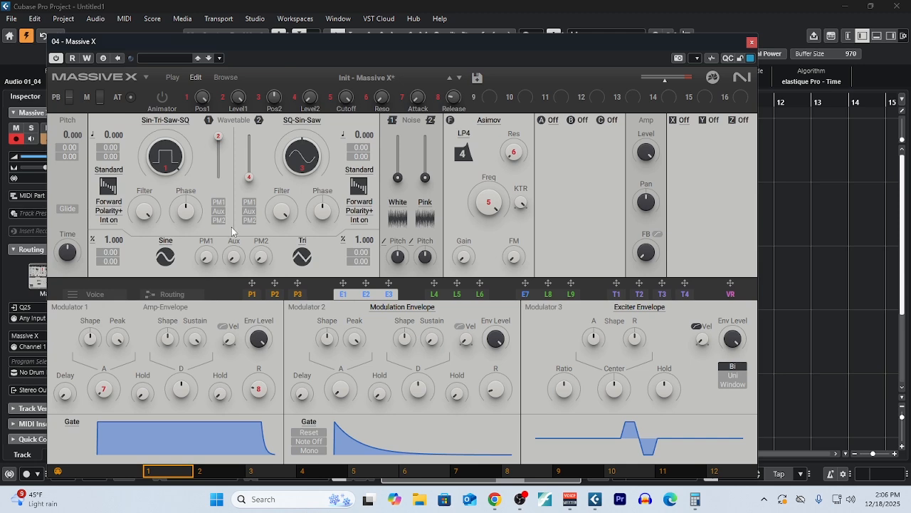
pyautogui.moveTo(176, 125)
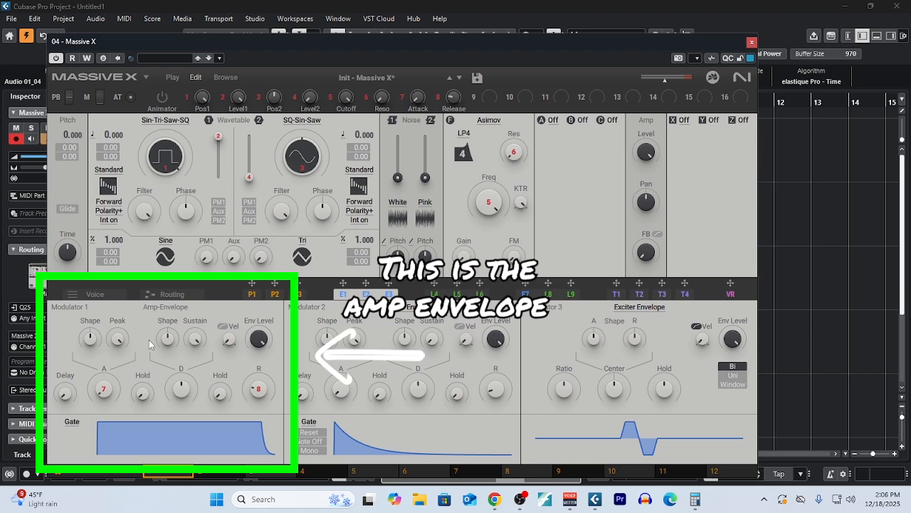
pyautogui.moveTo(143, 376)
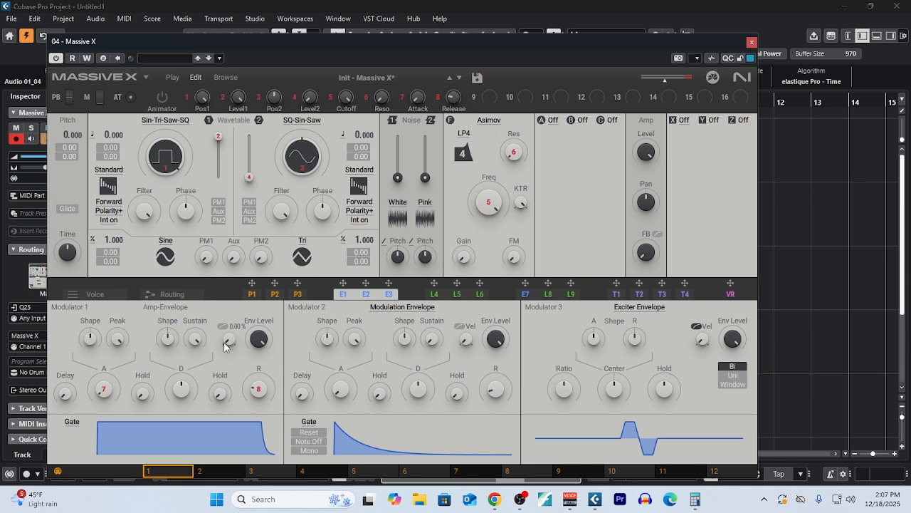
pyautogui.moveTo(105, 389); pyautogui.dragTo(106, 398)
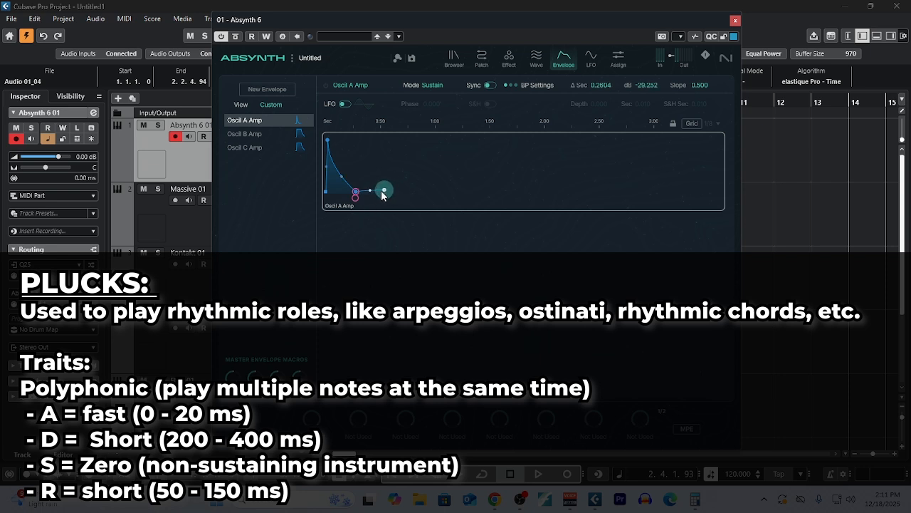
# - Drag the Osc A Amp breakpoints to a pluck with zero sustain and a short release
pyautogui.moveTo(385, 190); pyautogui.dragTo(356, 192)
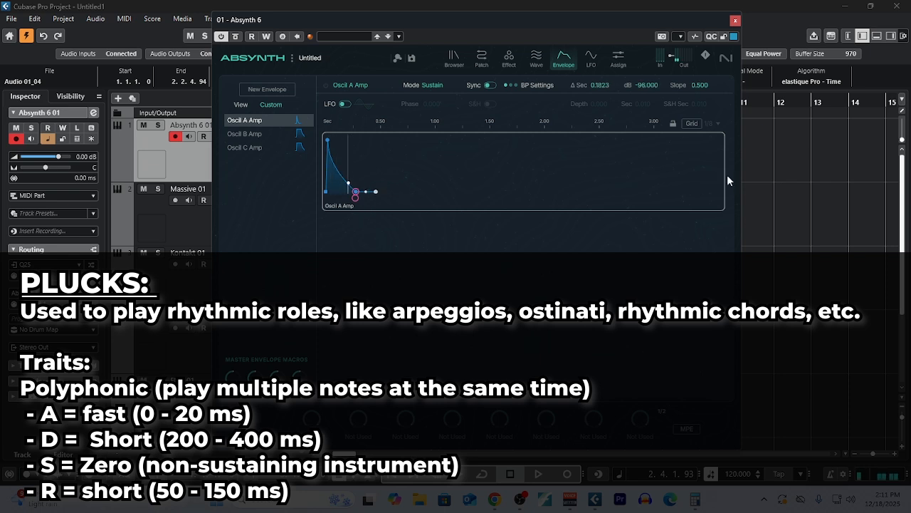
pyautogui.moveTo(347, 182); pyautogui.dragTo(347, 192)
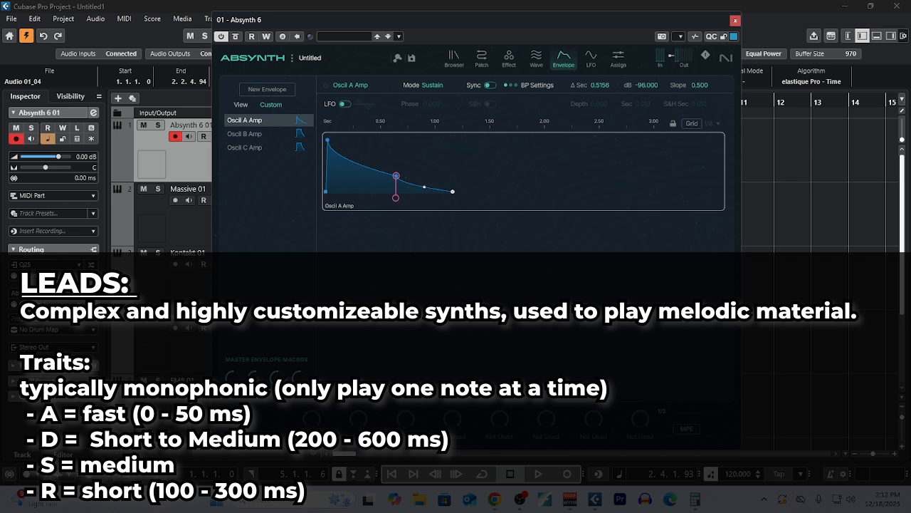
# - Shorten the Osc A Amp decay after the peak for the lead envelope shape
pyautogui.moveTo(396, 177); pyautogui.dragTo(349, 154)
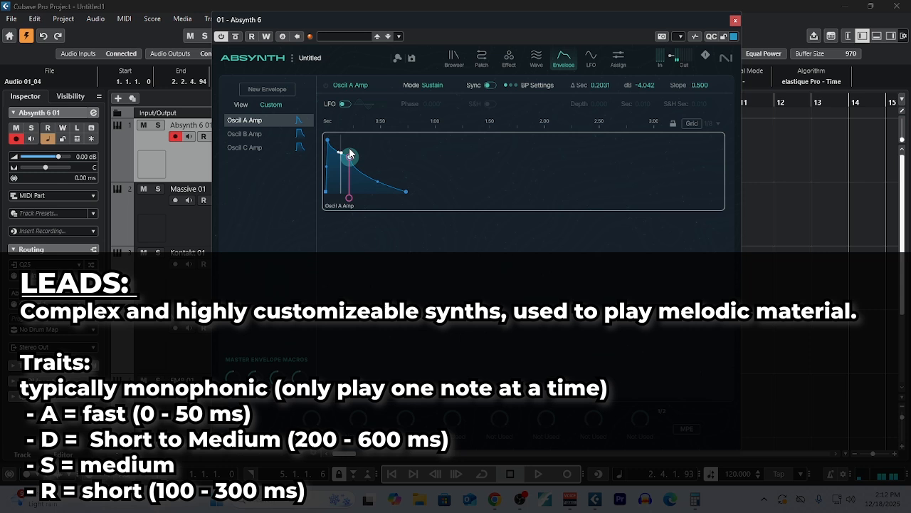